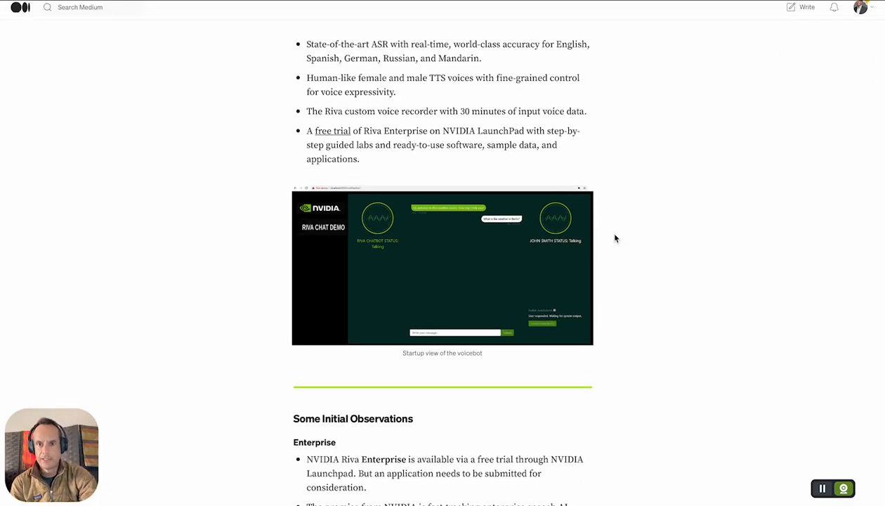
{"action": "scroll", "scroll_direction": "up", "scroll_amount": 3}
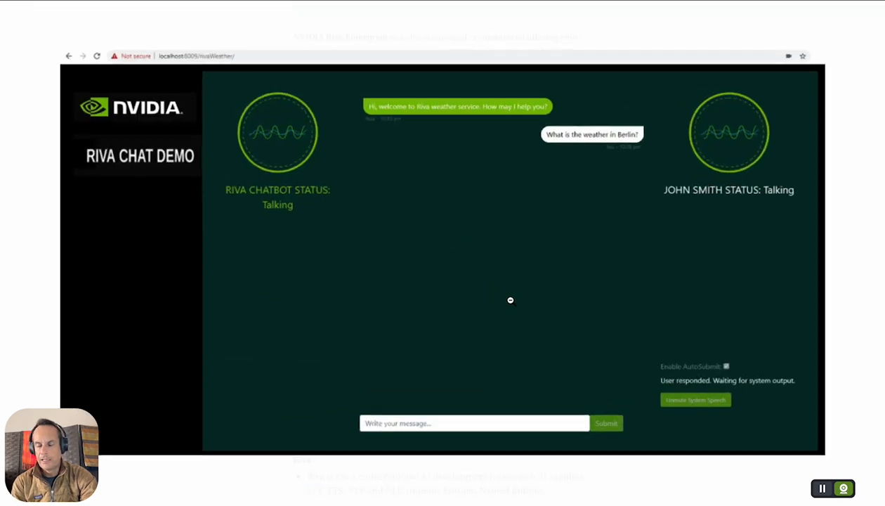
{"action": "scroll", "scroll_direction": "down", "scroll_amount": 3}
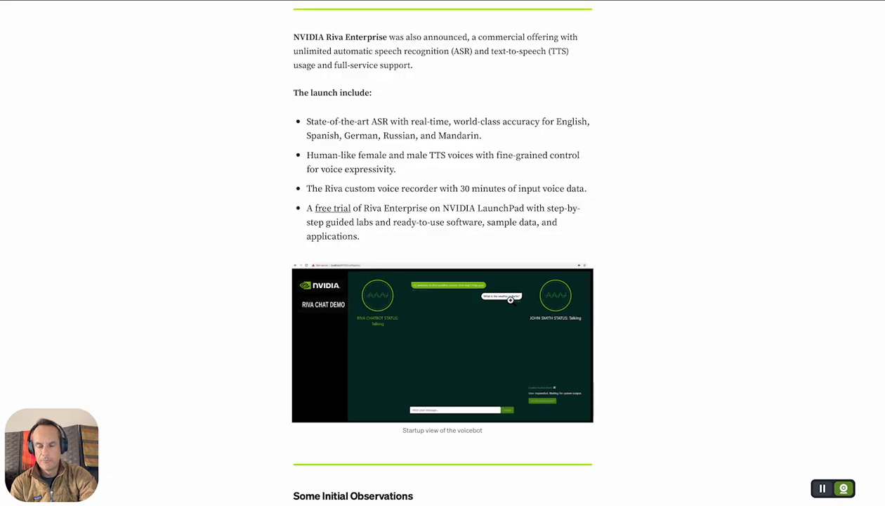
{"action": "scroll", "scroll_direction": "down", "scroll_amount": 3}
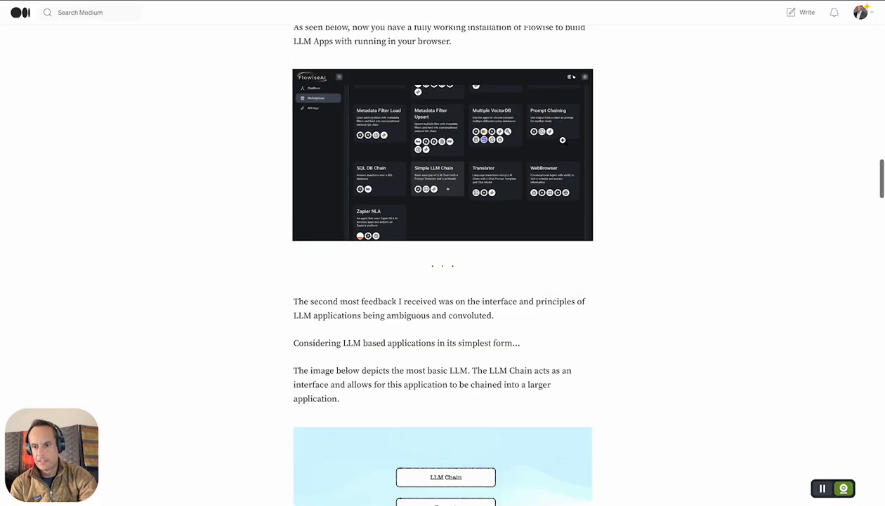
{"action": "scroll", "scroll_direction": "down", "scroll_amount": 3}
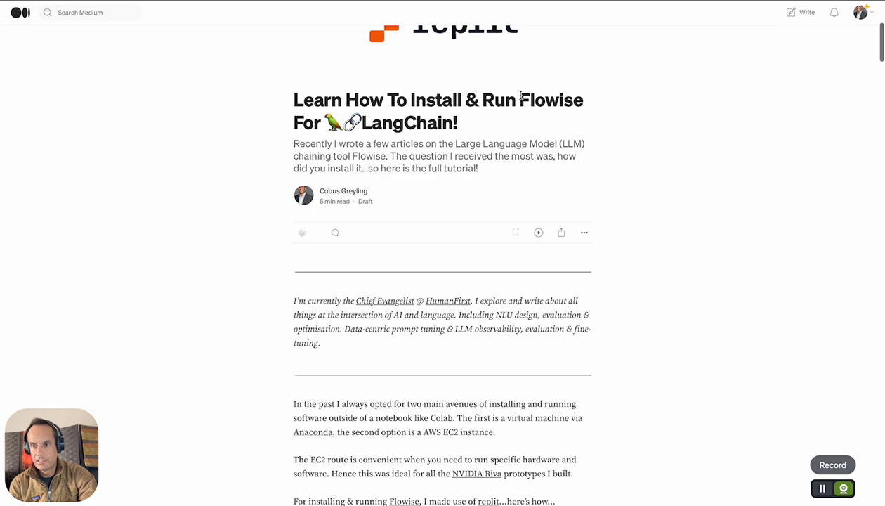
{"action": "scroll", "scroll_direction": "down", "scroll_amount": 3}
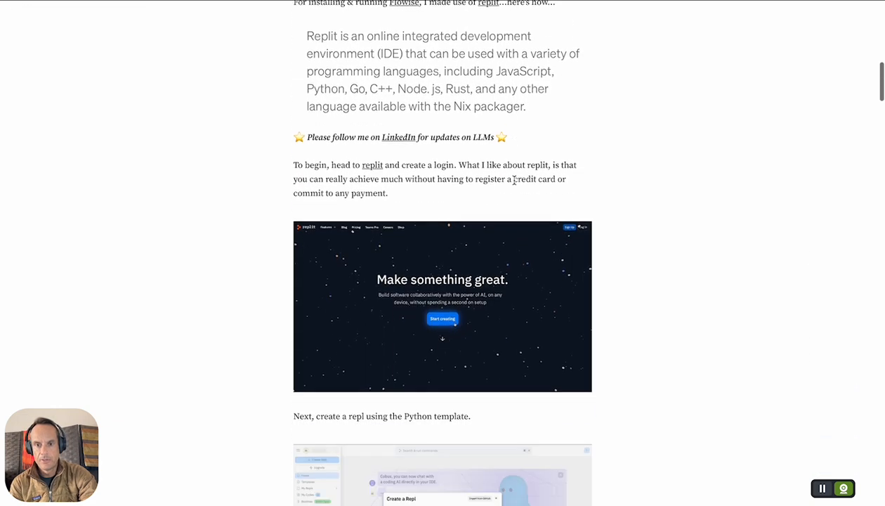
{"action": "scroll", "scroll_direction": "down", "scroll_amount": 3}
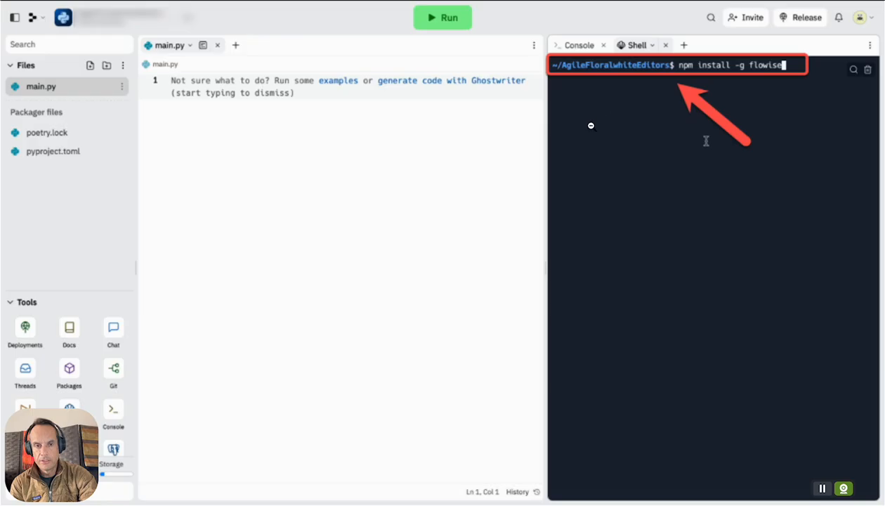
{"action": "mouse_move", "coordinate": [713, 106]}
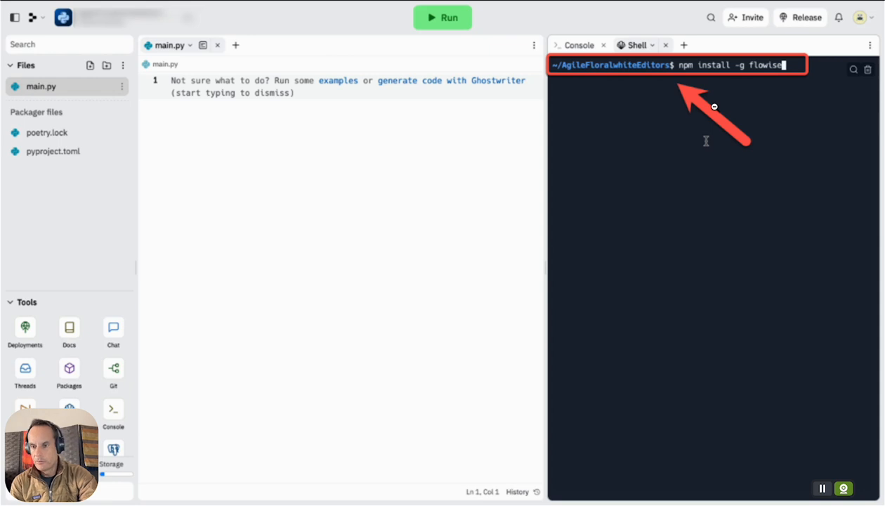
{"action": "mouse_move", "coordinate": [625, 176]}
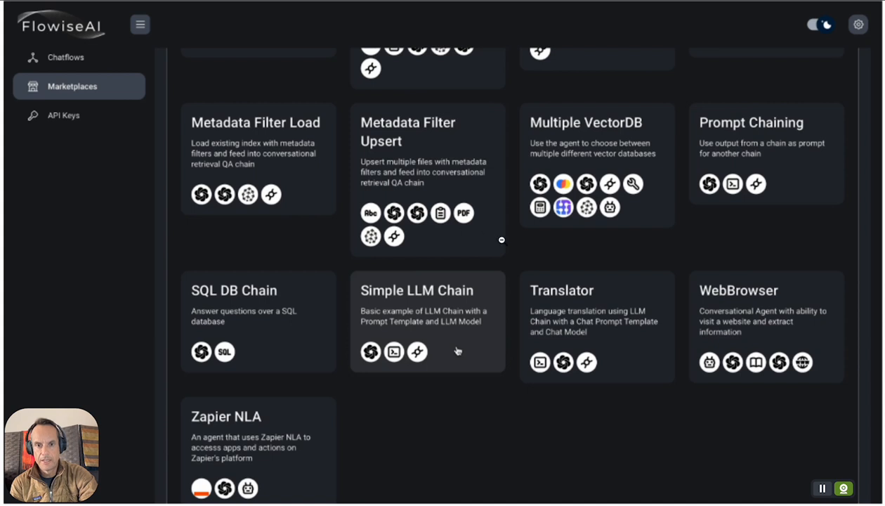
{"action": "mouse_move", "coordinate": [459, 303]}
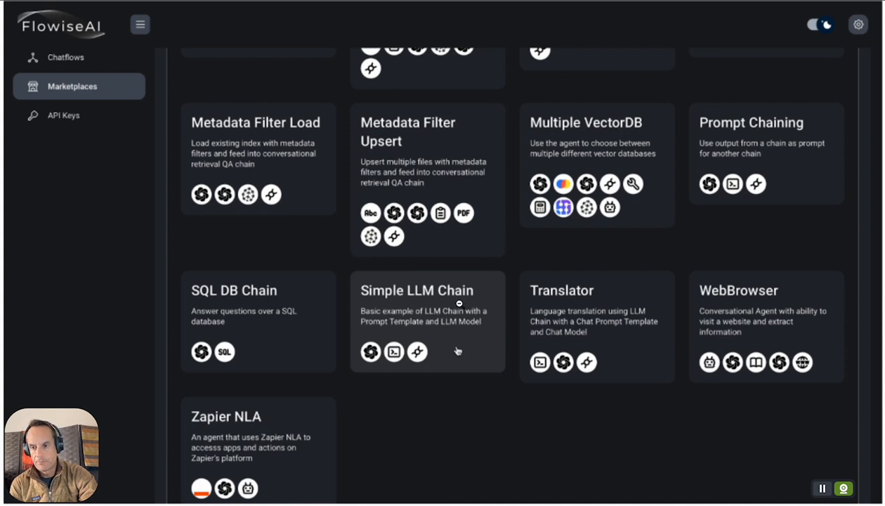
{"action": "mouse_move", "coordinate": [458, 309]}
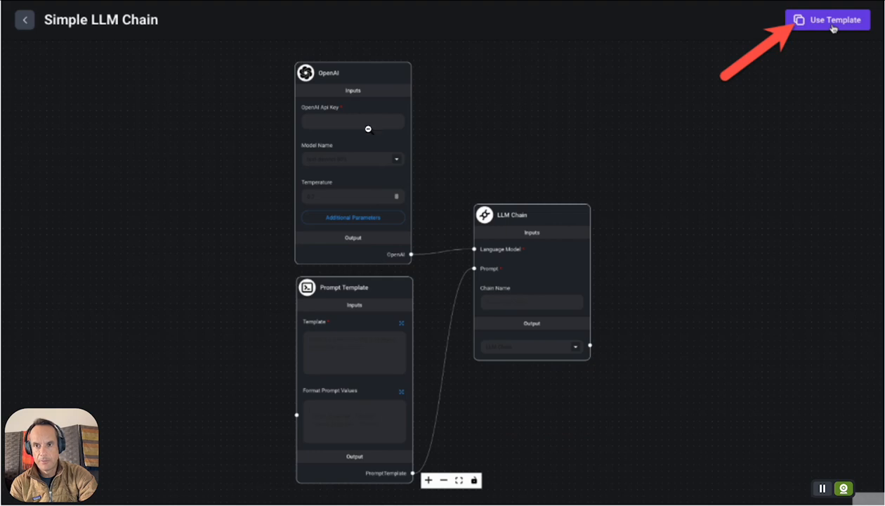
{"action": "mouse_move", "coordinate": [347, 83]}
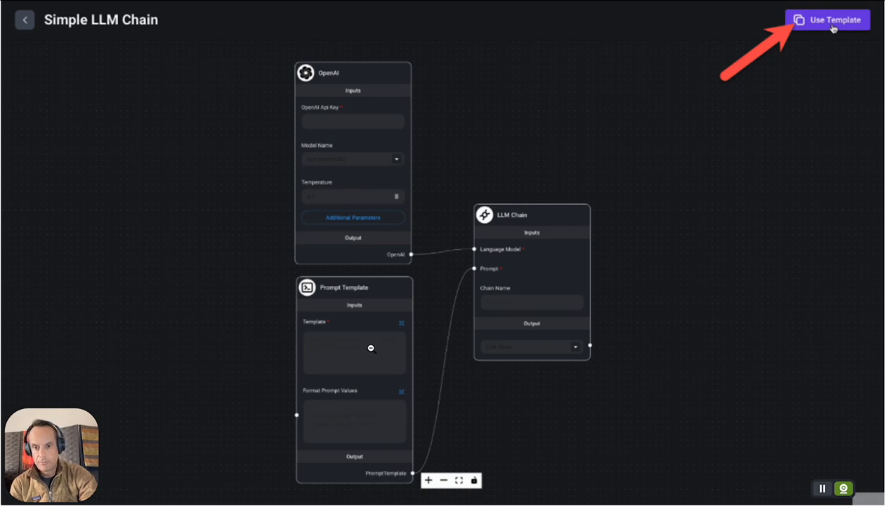
{"action": "mouse_move", "coordinate": [358, 160]}
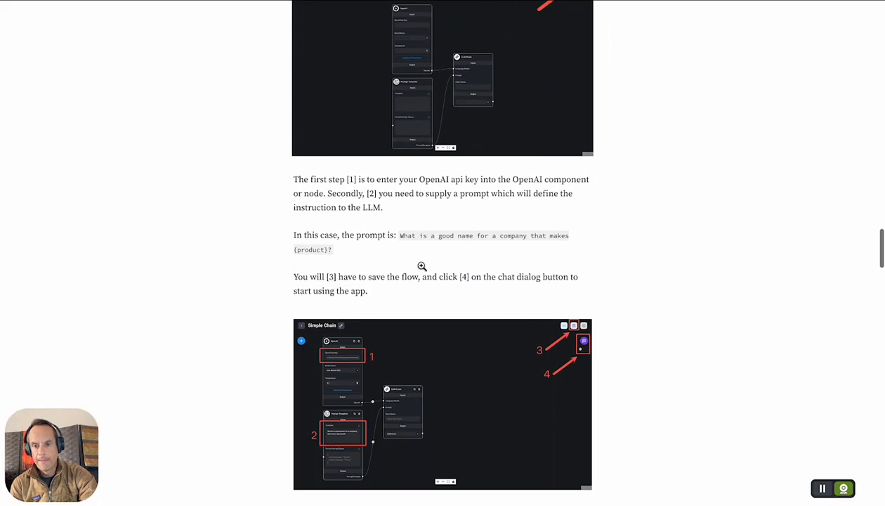
{"action": "scroll", "scroll_direction": "down", "scroll_amount": 3}
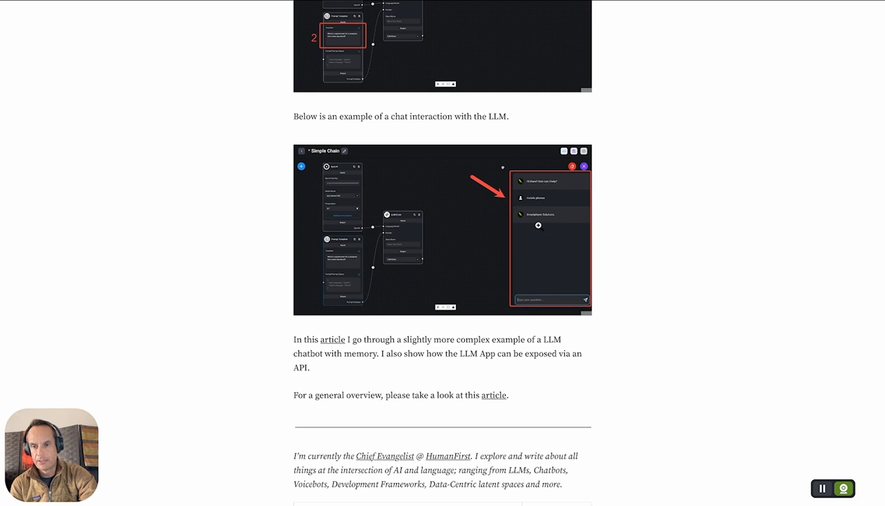
{"action": "scroll", "scroll_direction": "down", "scroll_amount": 3}
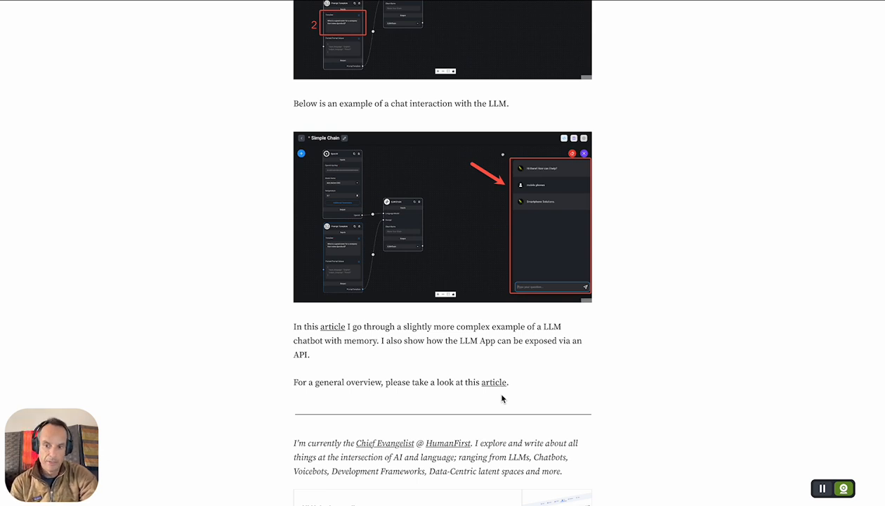
{"action": "mouse_move", "coordinate": [758, 415]}
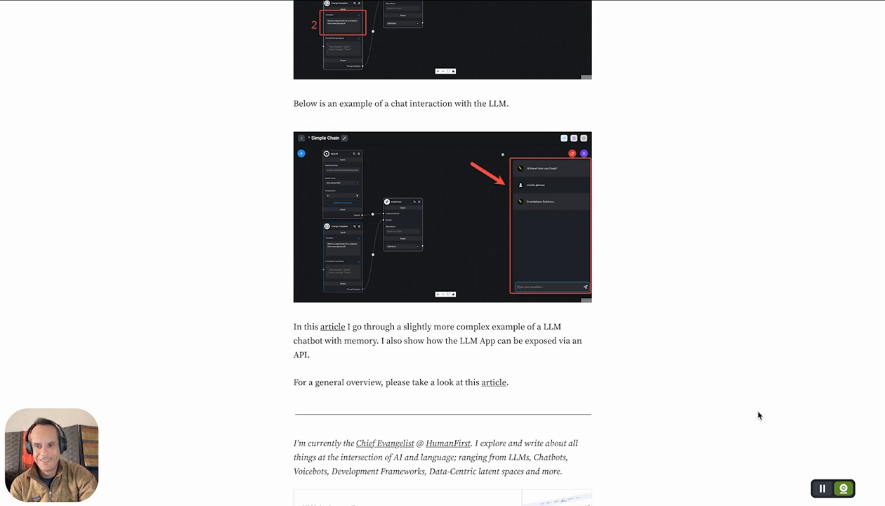